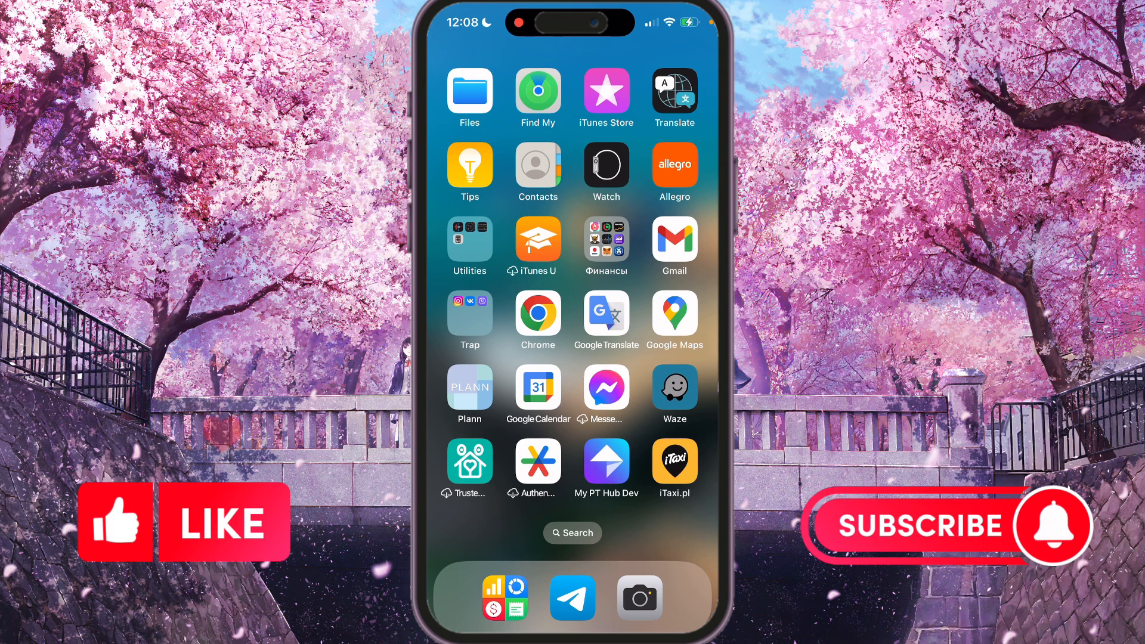
Launch Waze from the Home Screen to reach its destination search with recent Warsaw places.
{"action": "left_click", "coordinate": [673, 389]}
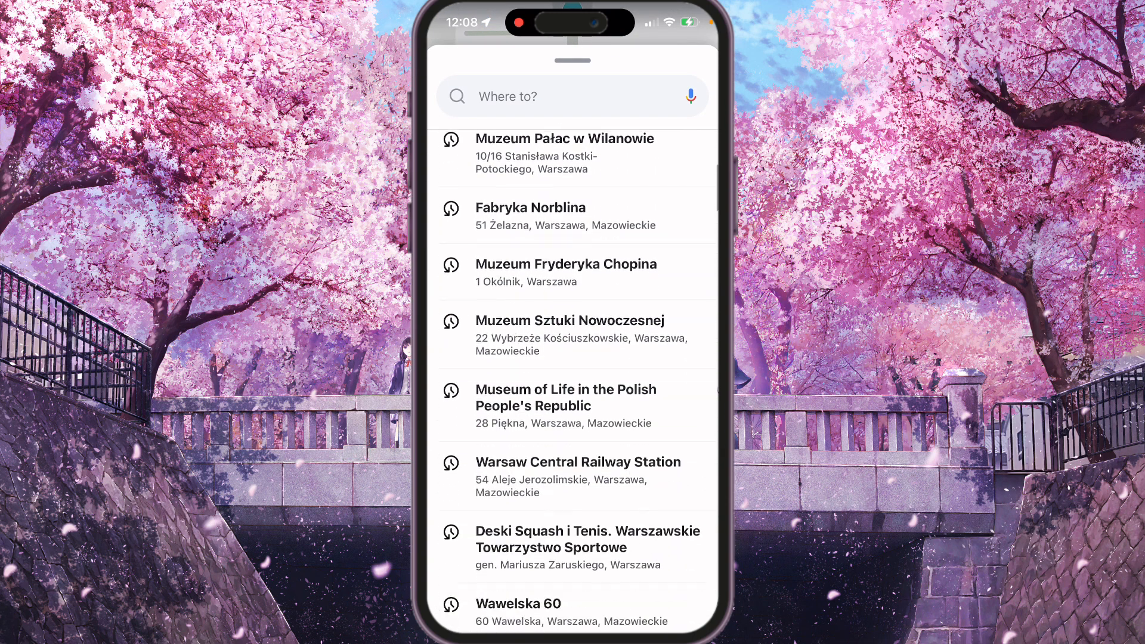
Leave Waze for the Home Screen so navigation keeps running in the background.
{"action": "scroll", "scroll_direction": "up", "scroll_amount": 3}
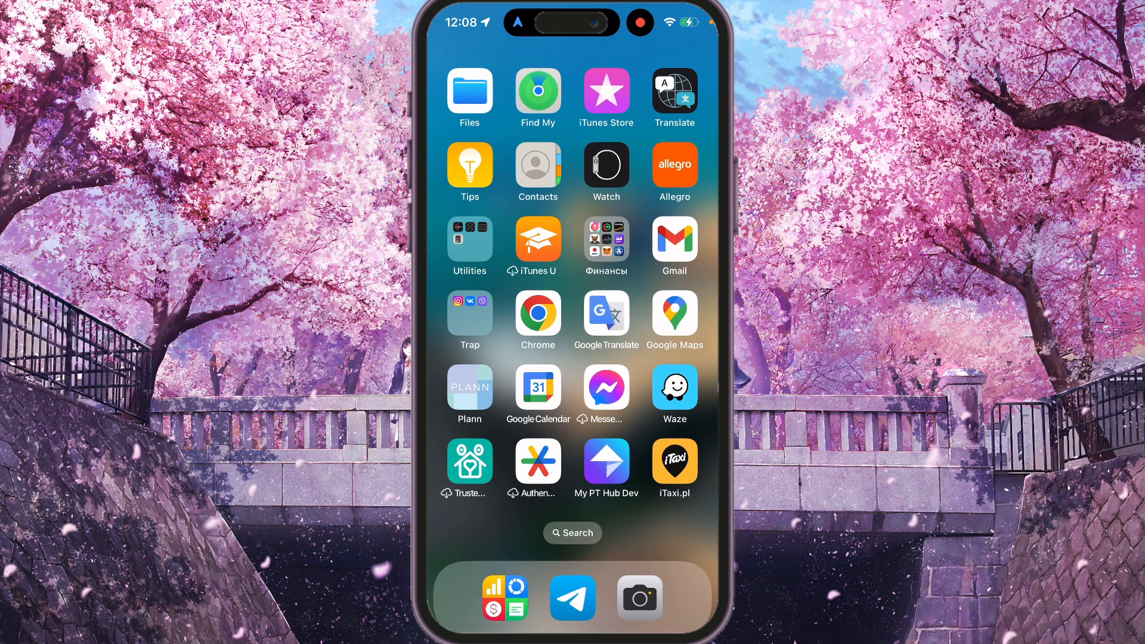
Bring up the App Switcher with the Waze card at the front.
{"action": "left_click_drag", "start_coordinate": [687, 22], "coordinate": [687, 292]}
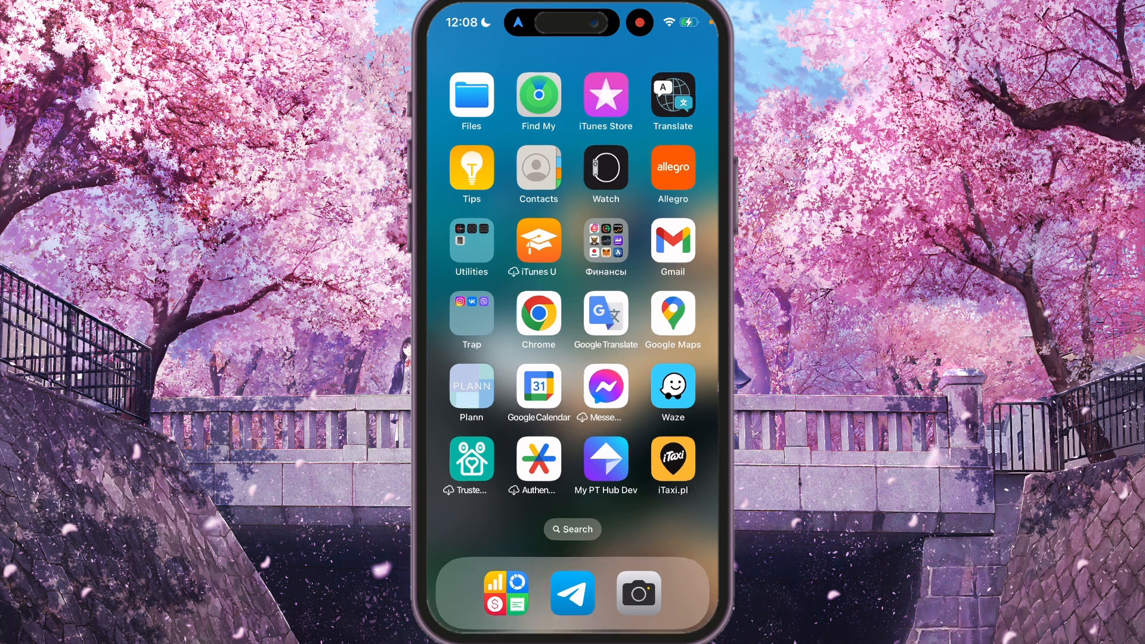
{"action": "left_click", "coordinate": [672, 385]}
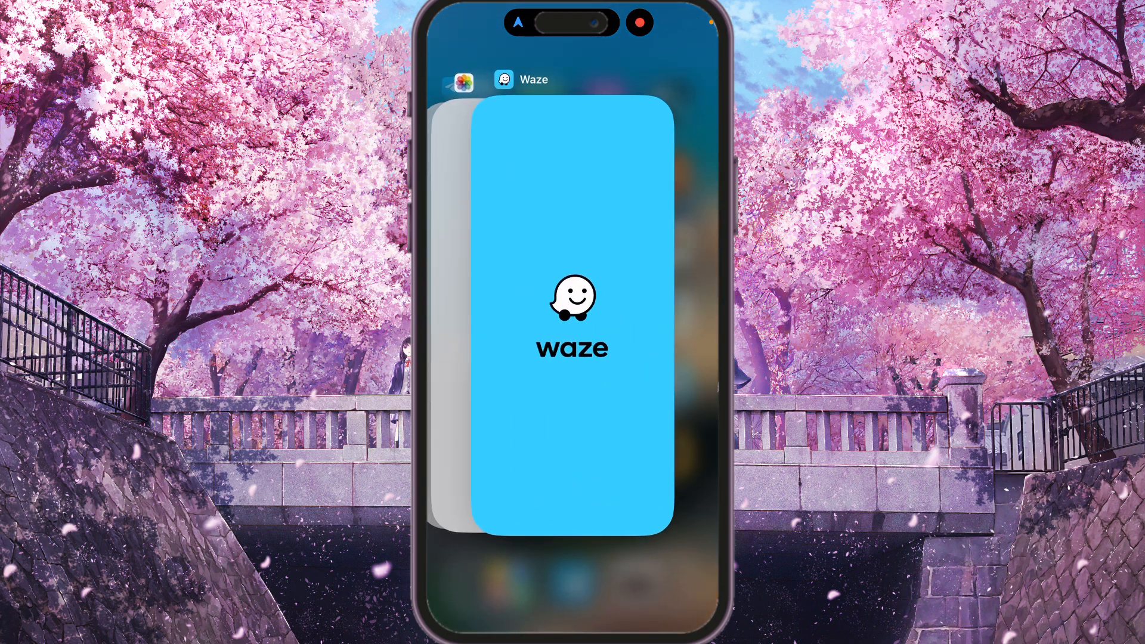